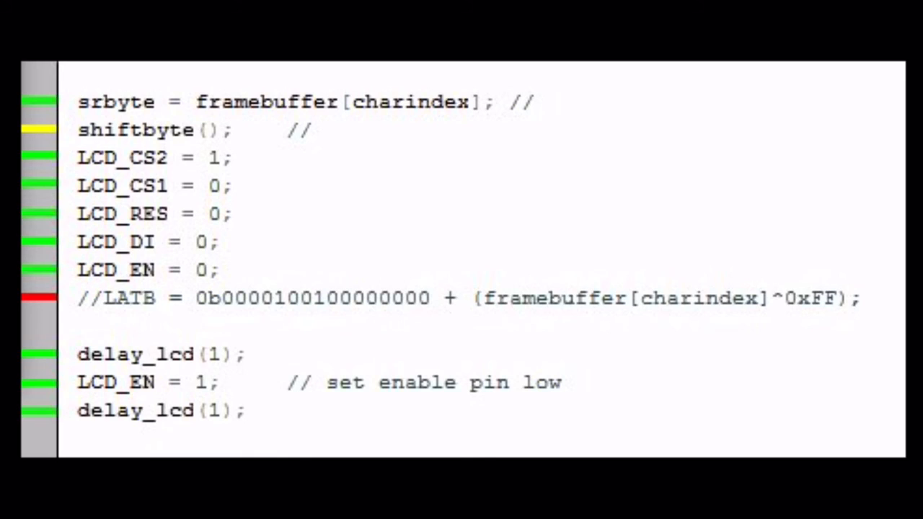
scroll("down", 3)
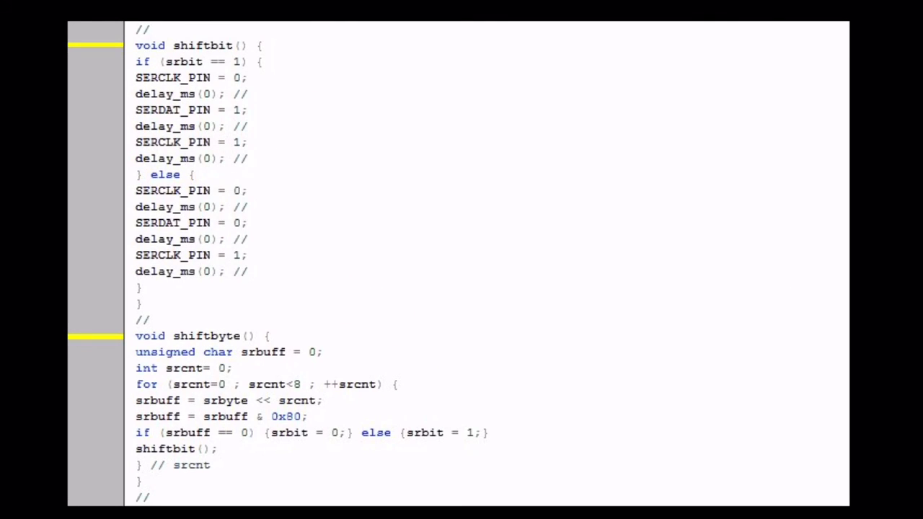